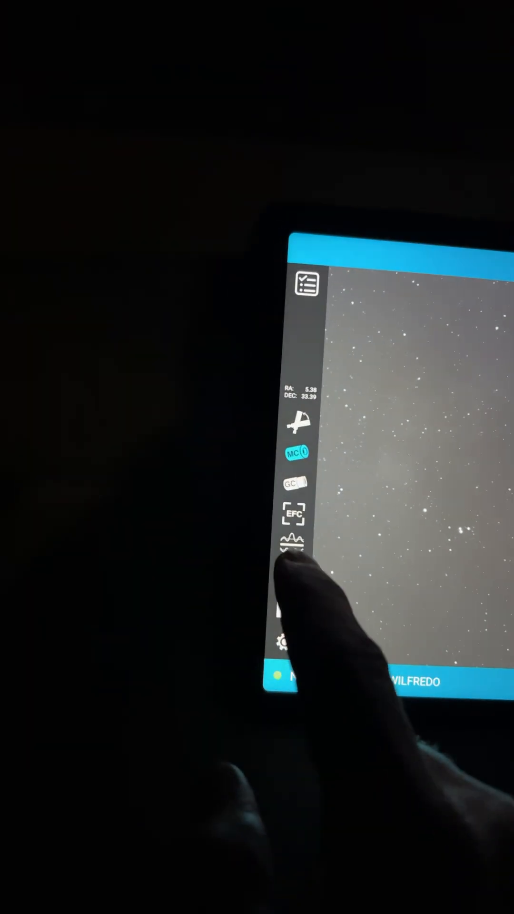
Open the guiding graph panel to show RA 0.55, DEC 0.54 and total 0.77 errors
left_click(294, 542)
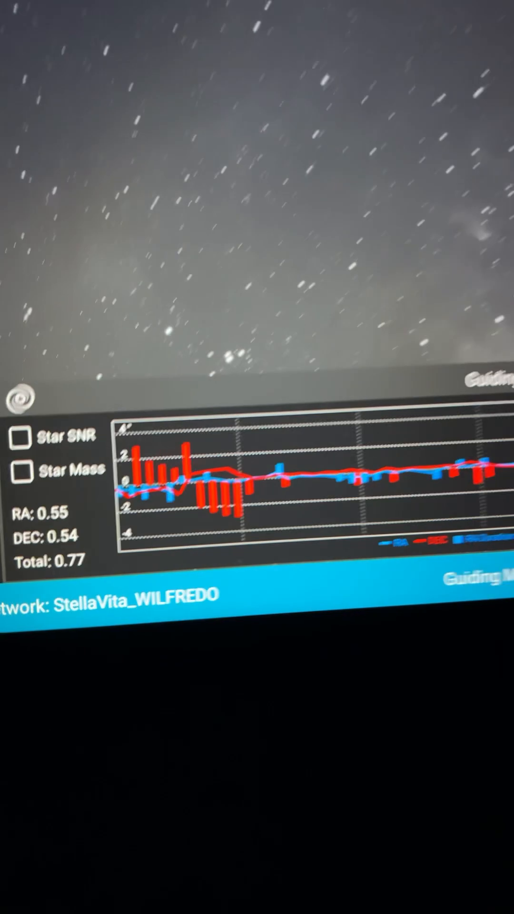